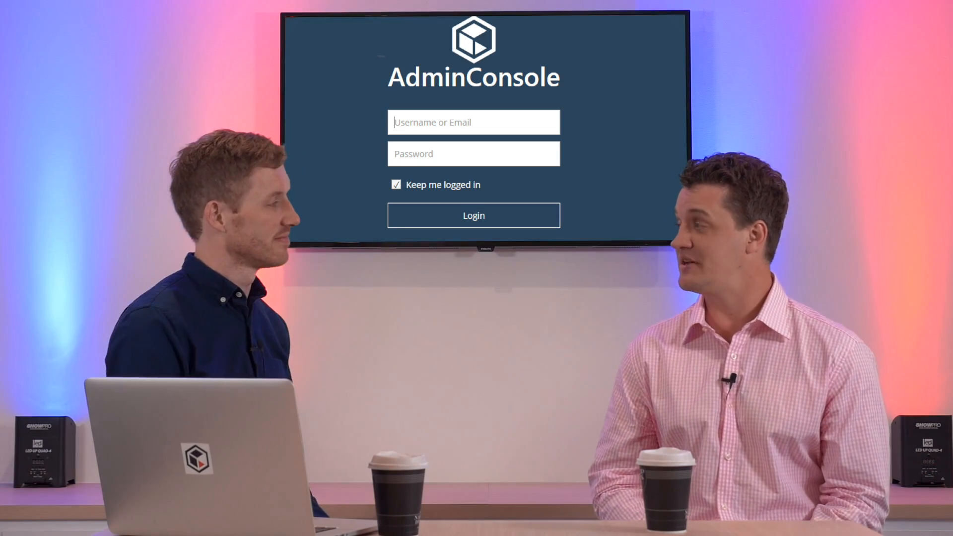
Enter a VMware hypervisor for host apac-vc.apaclab.local using Media_Agent_VSA as proxy.
click(473, 215)
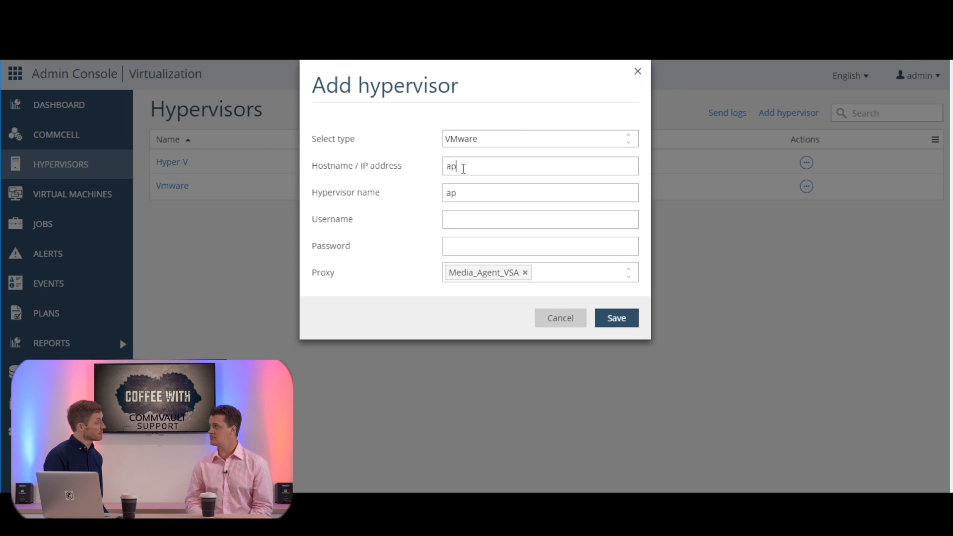
text(ac-vc.apaclab.local)
click(540, 192)
text(VMWare-En)
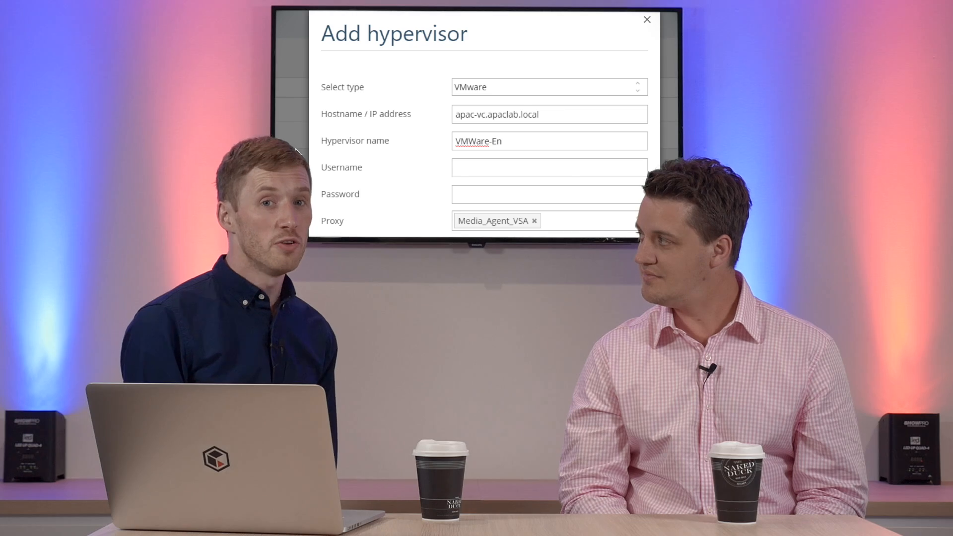
click(647, 20)
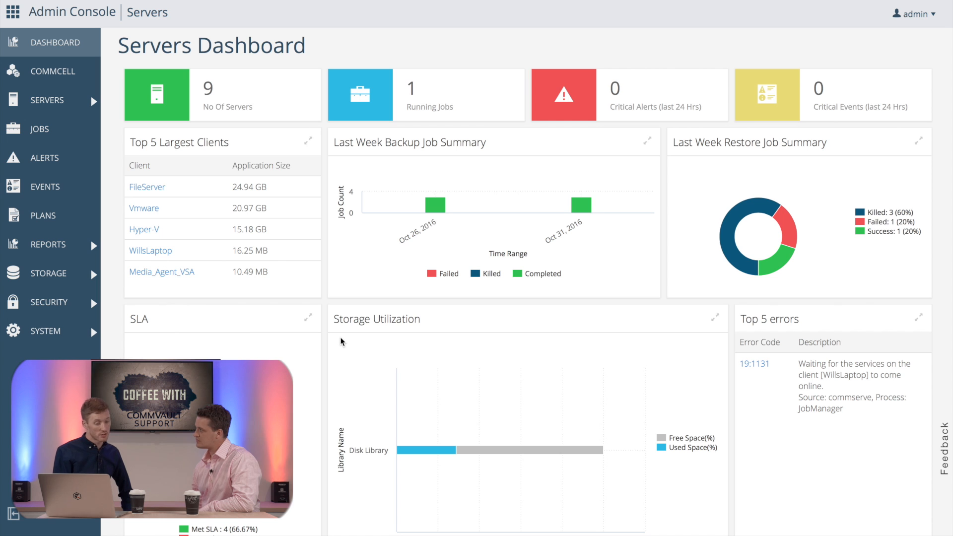
click(308, 139)
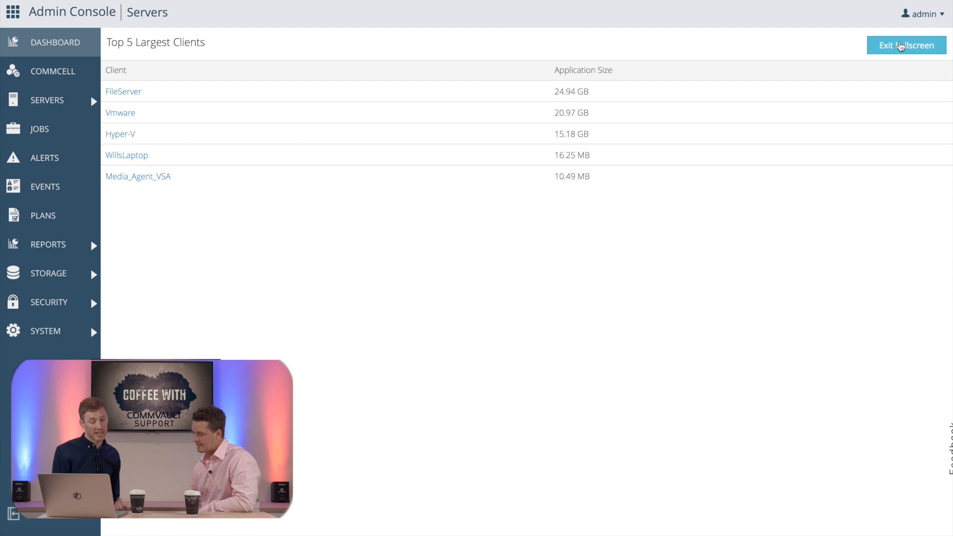
click(44, 187)
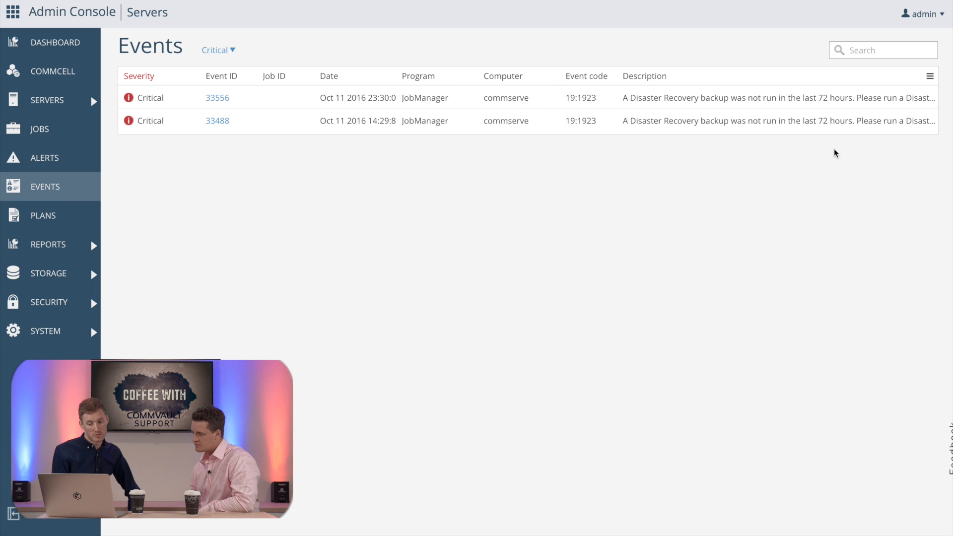
click(56, 42)
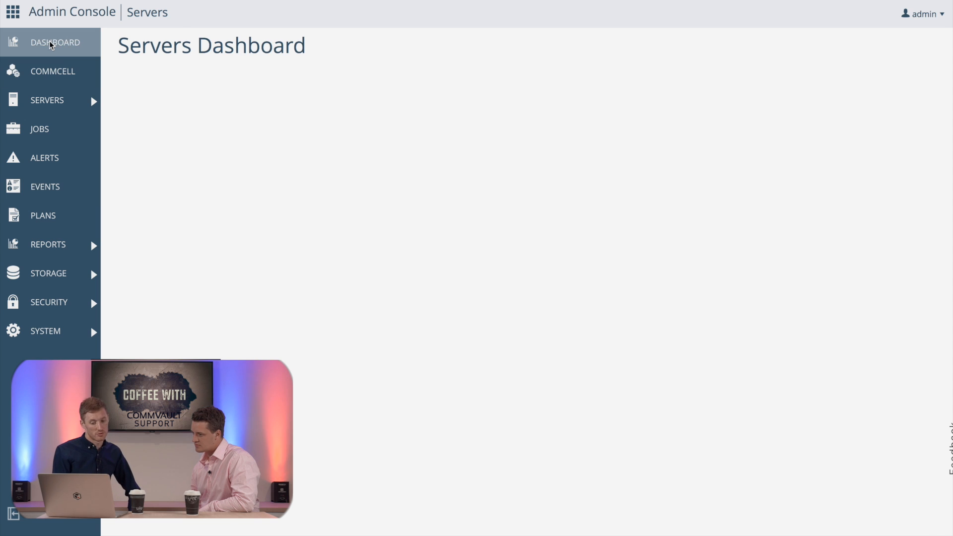
click(55, 41)
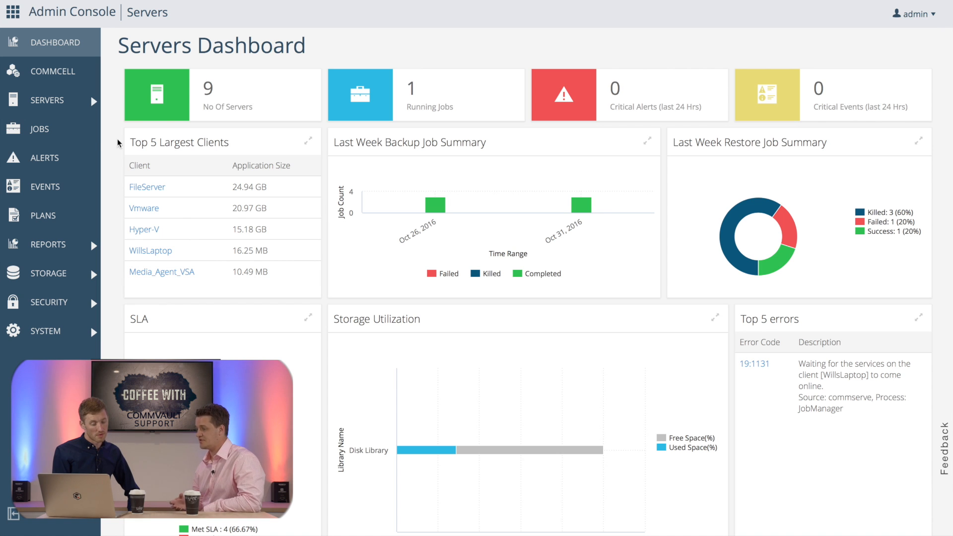
mouse_move(73, 108)
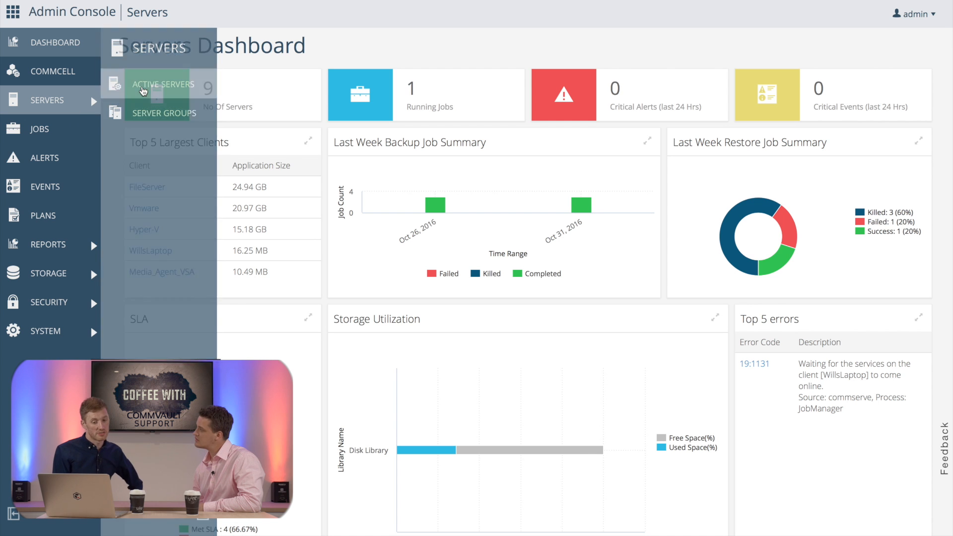
Add server mynewserver at host new server.local with admin credentials.
click(164, 85)
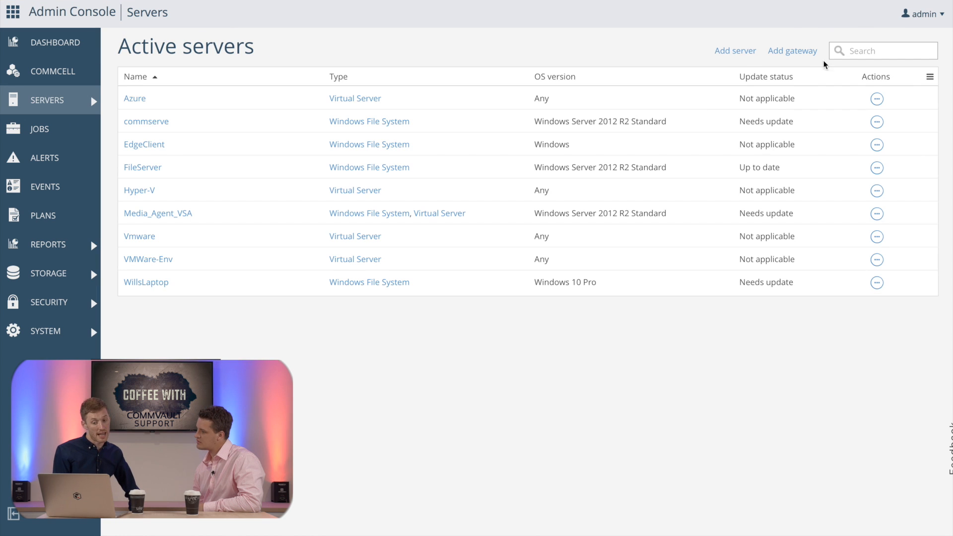
click(734, 51)
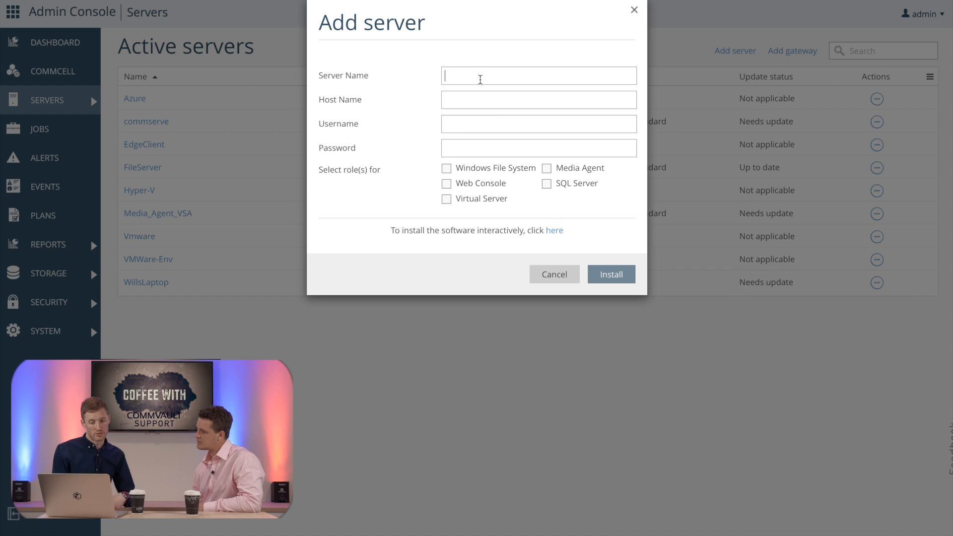
text(mynew)
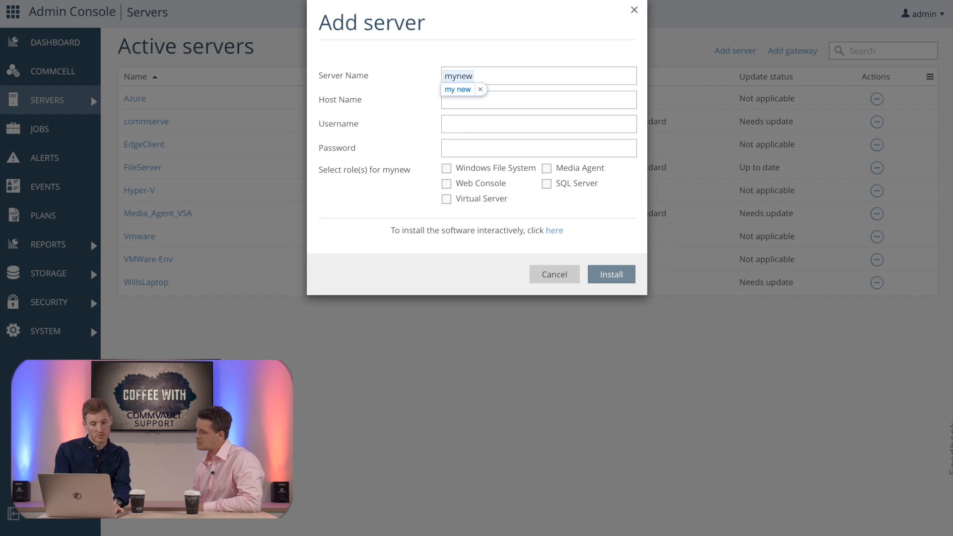
text(server)
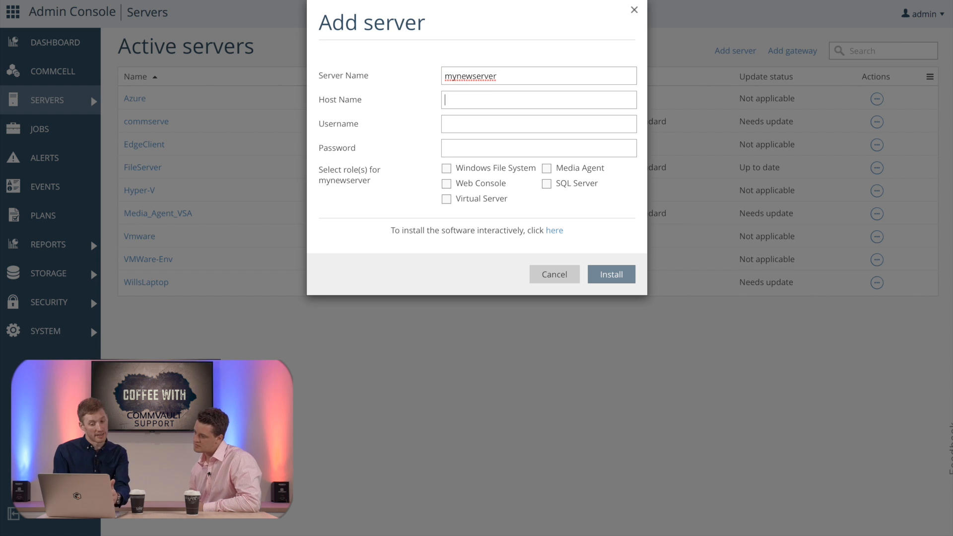
text(newserver.)
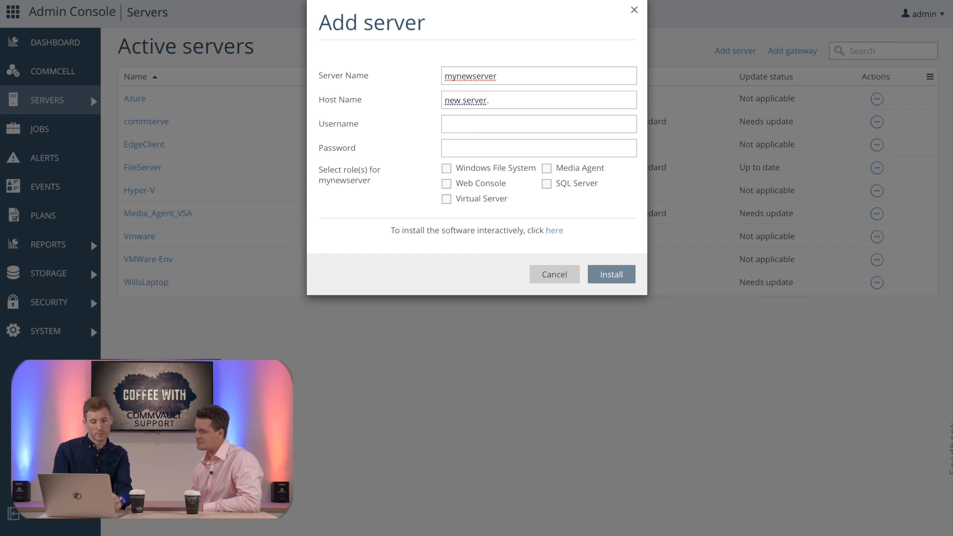
text(a)
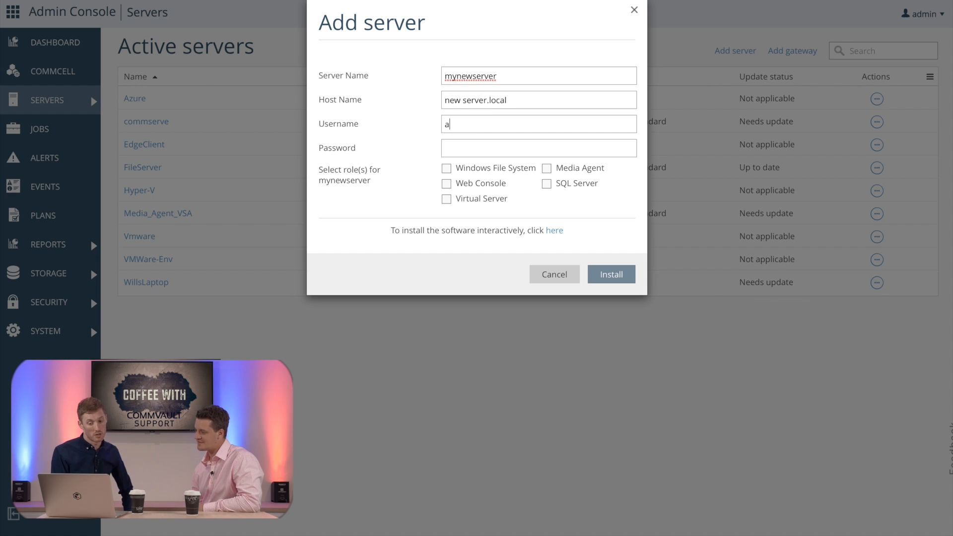
text(dmin)
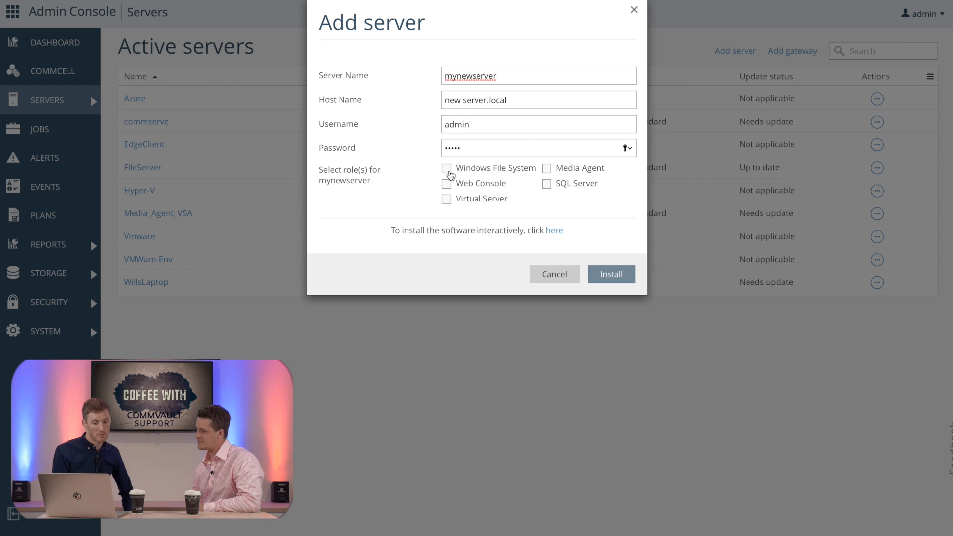
Assign the Windows File System role and install, confirming job 11695.
click(446, 168)
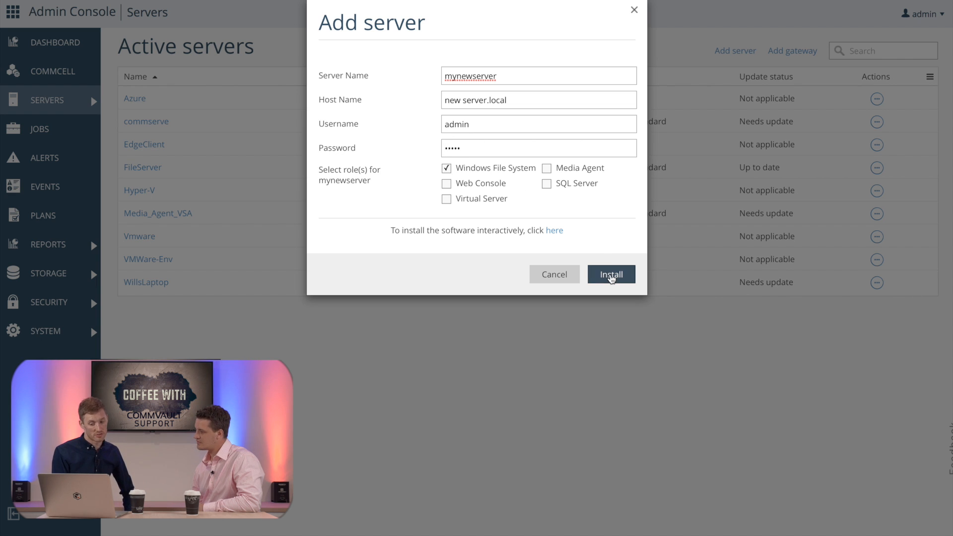
click(611, 274)
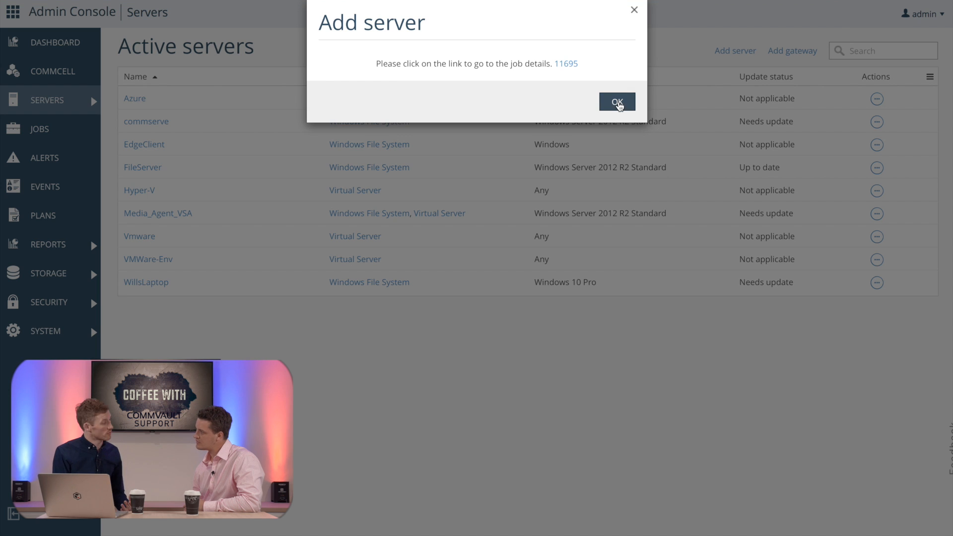
click(617, 101)
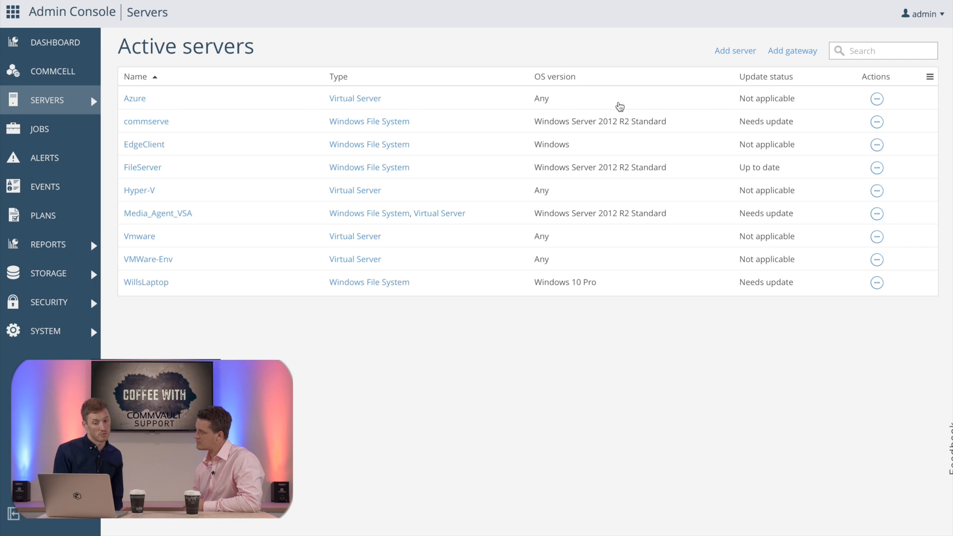
View running jobs, including install job 11695 and a pending WillsLaptop backup.
click(38, 128)
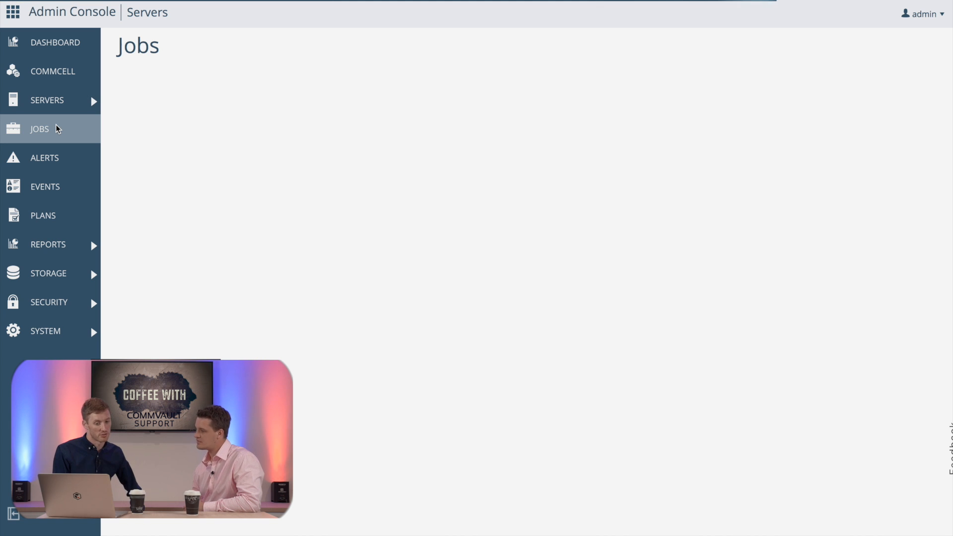
click(39, 128)
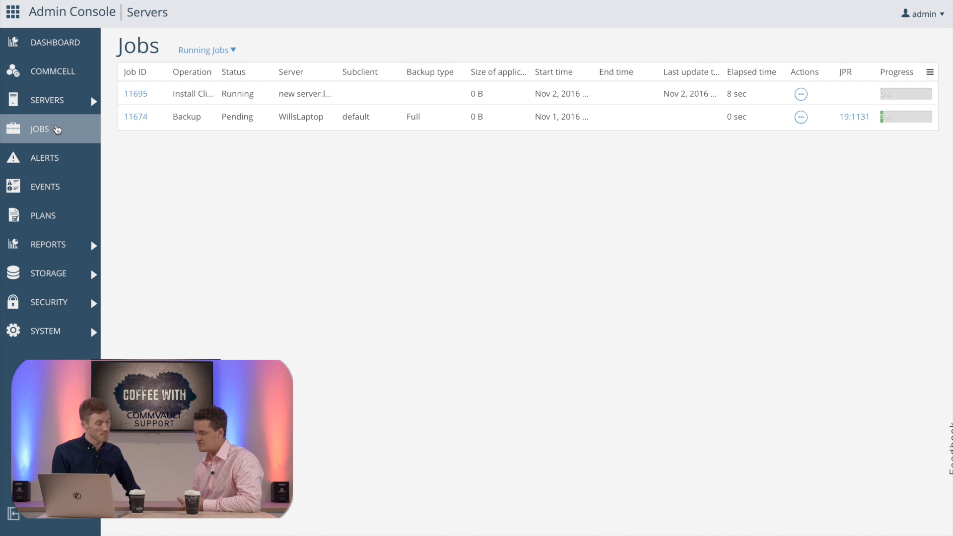
mouse_move(217, 98)
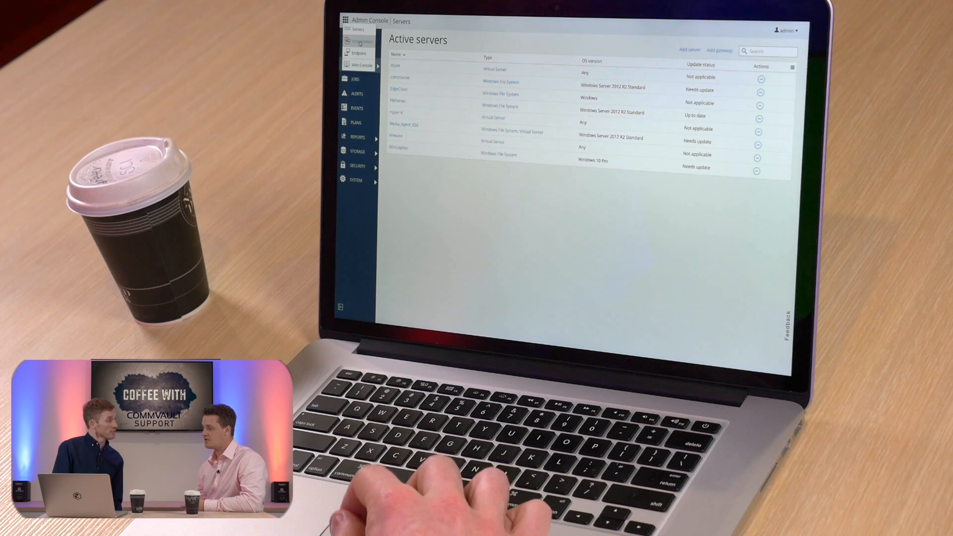
Review the Virtualization Dashboard showing 3 hypervisors and 3 protected VMs.
click(359, 41)
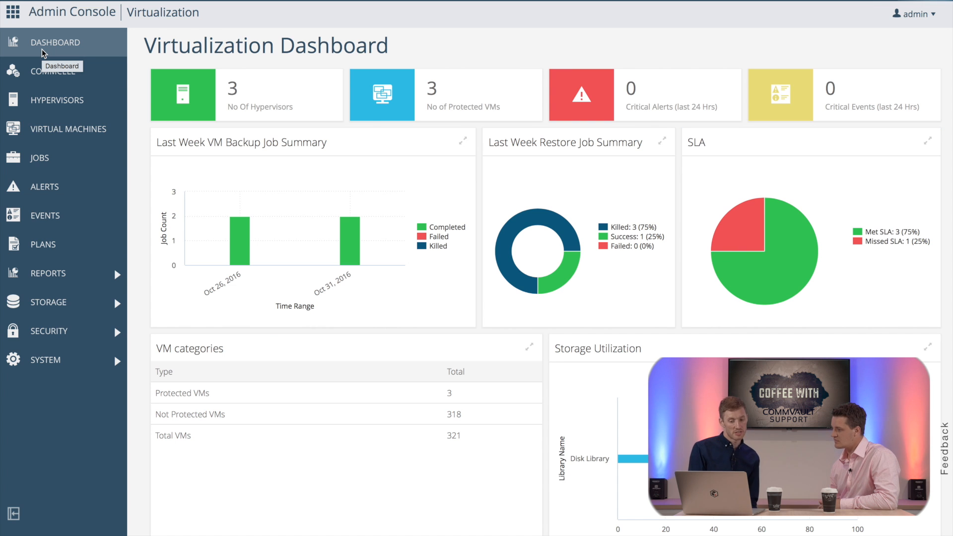
mouse_move(138, 211)
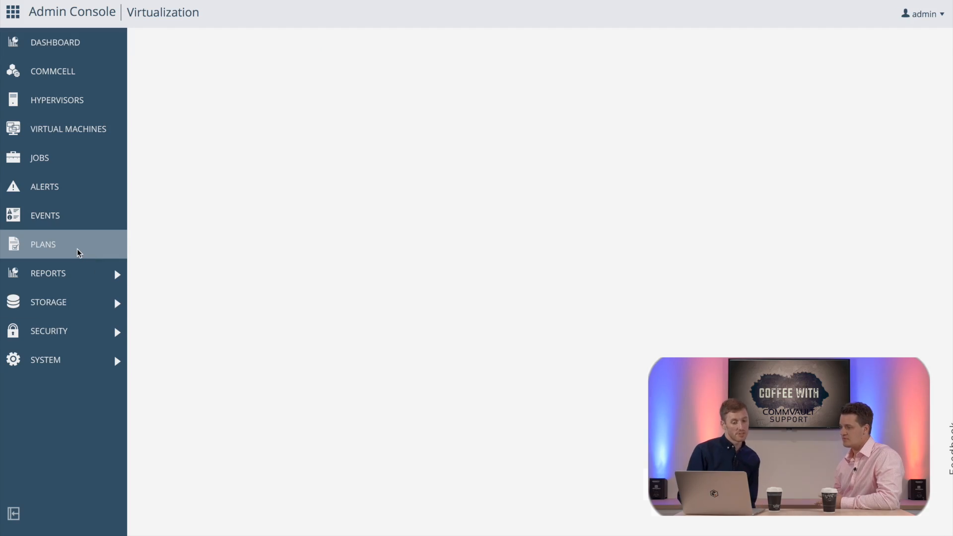
Create server plan 'backuplan' with Disk Library primary storage and 30-day retention.
click(42, 243)
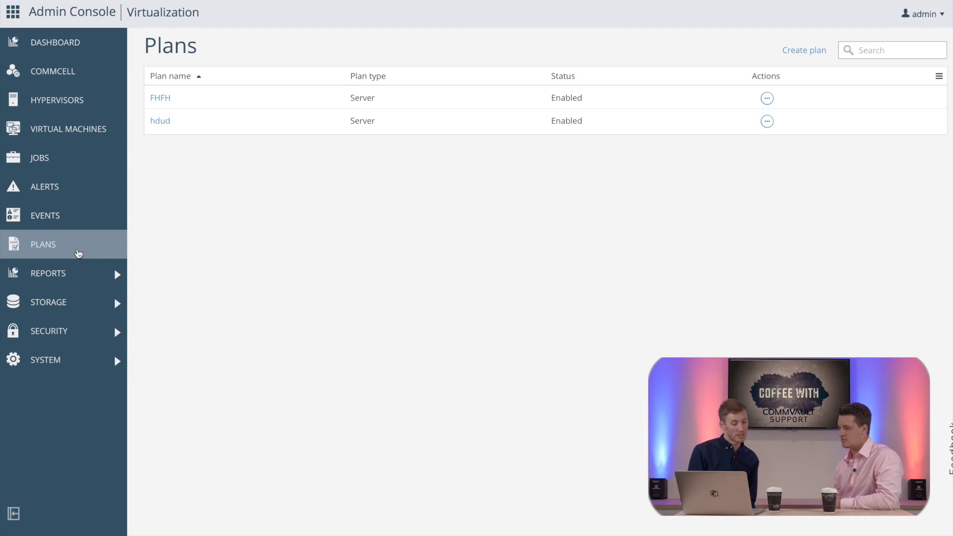
click(803, 50)
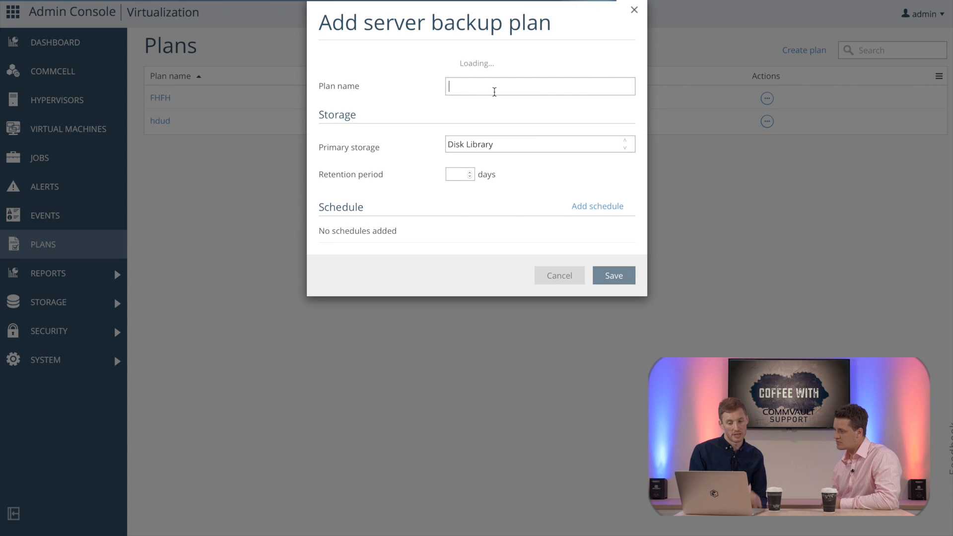
text(b)
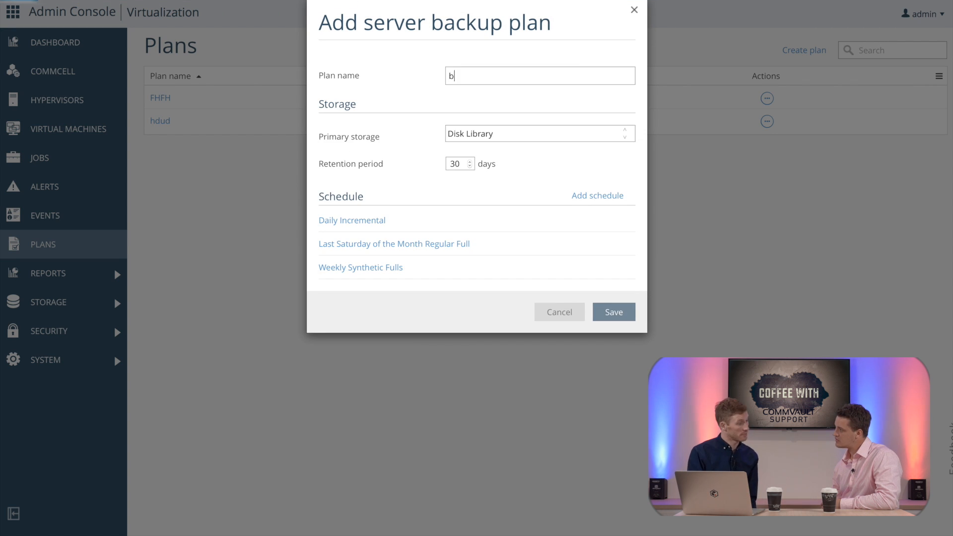
text(ackuplan)
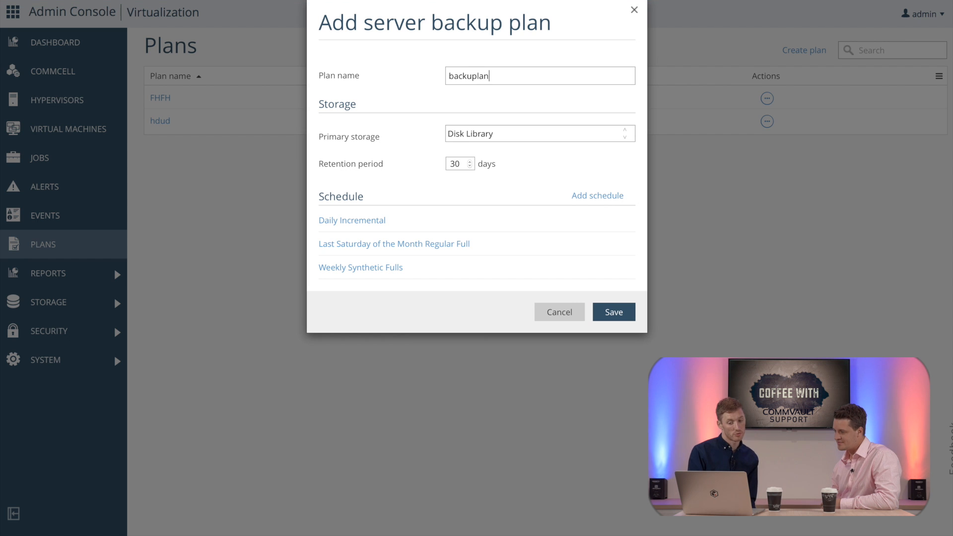
click(537, 134)
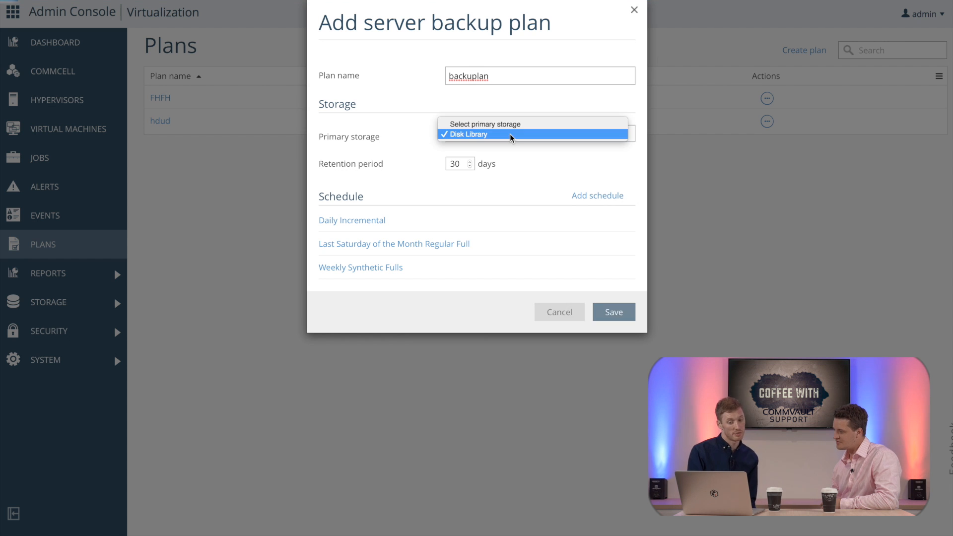
click(471, 135)
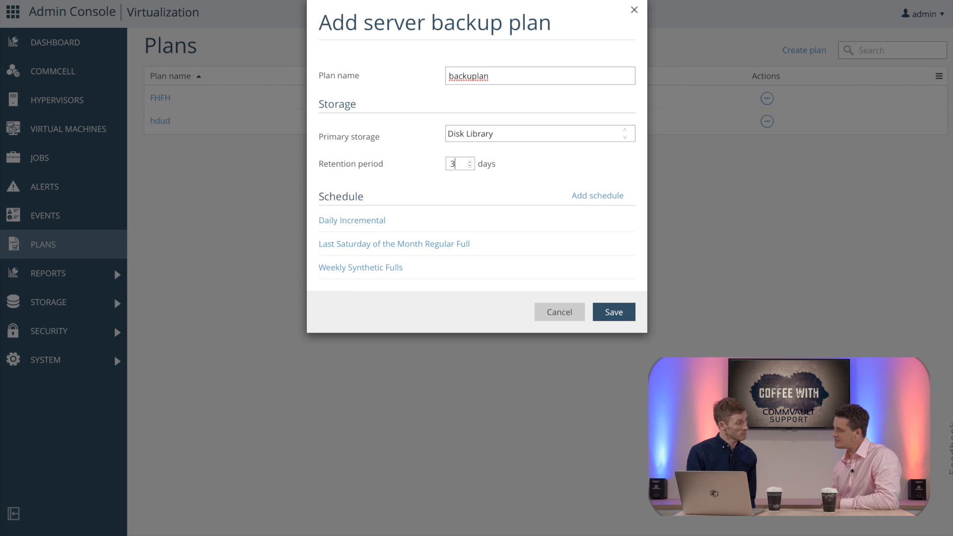
text(0)
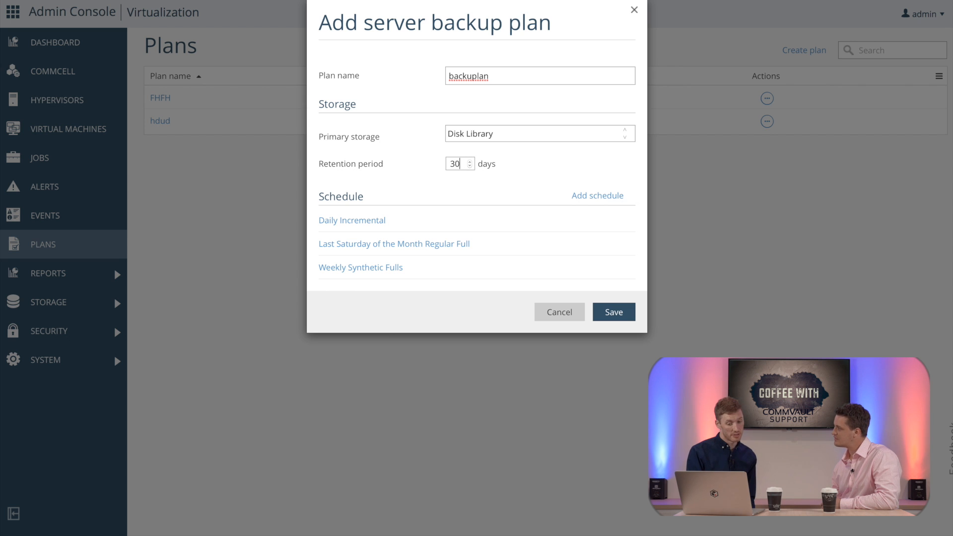
mouse_move(596, 195)
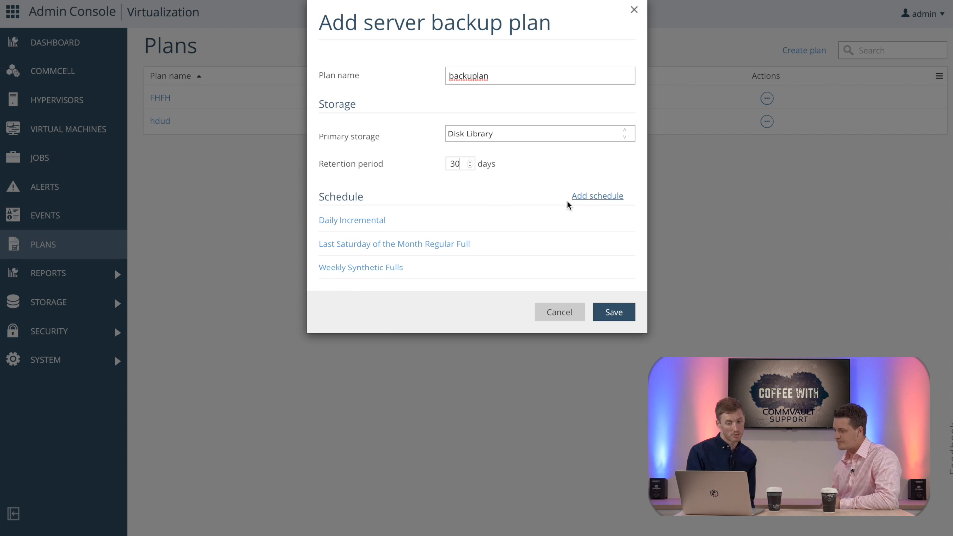
Review and save the Daily Incremental schedule running daily at 12:00 AM.
click(352, 220)
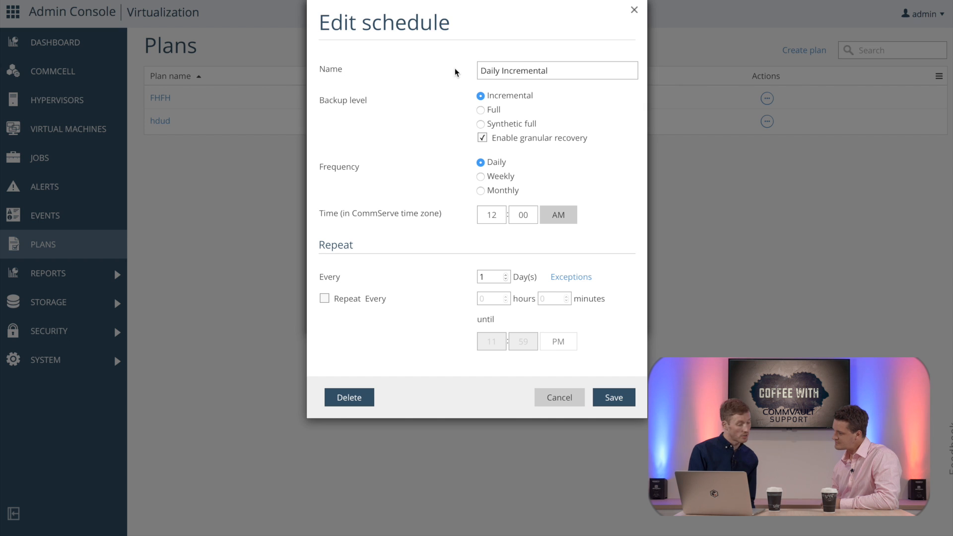
mouse_move(470, 283)
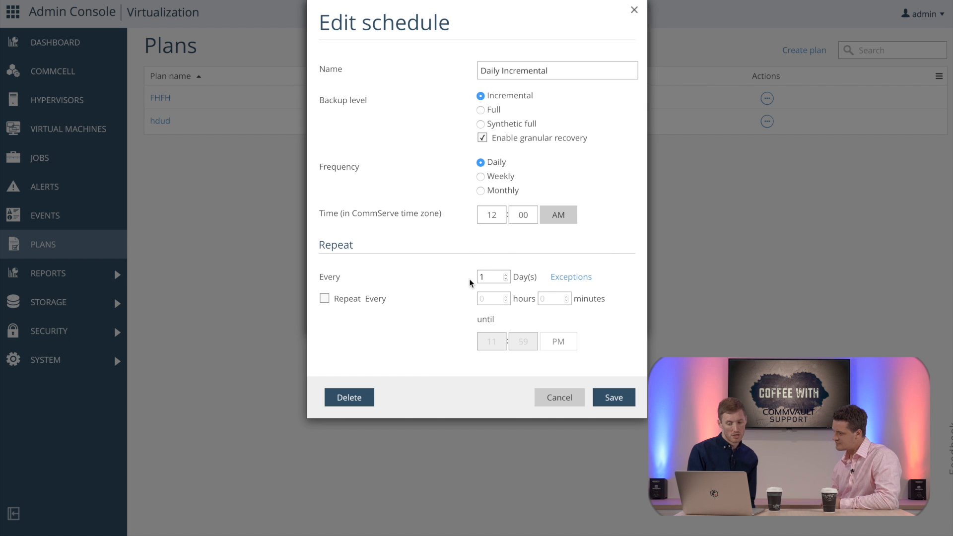
mouse_move(474, 352)
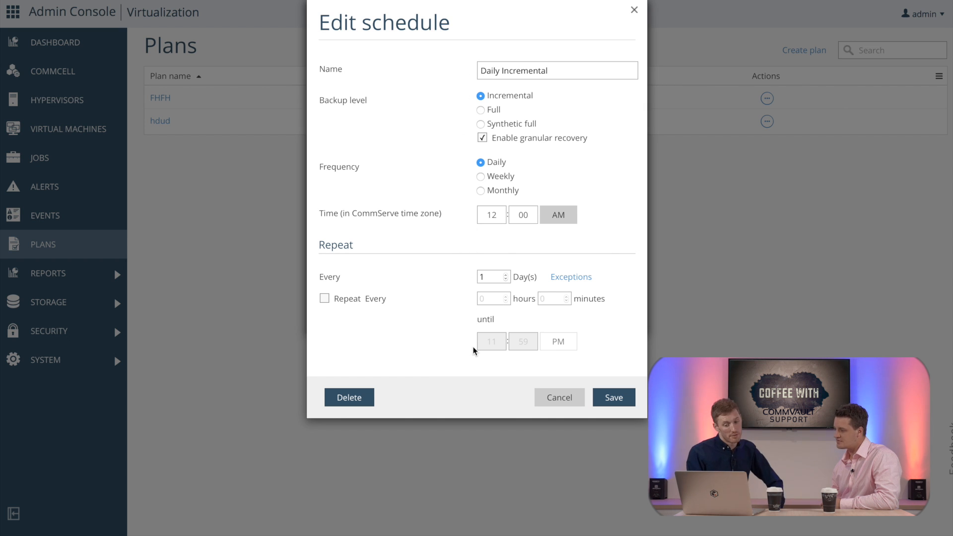
mouse_move(547, 365)
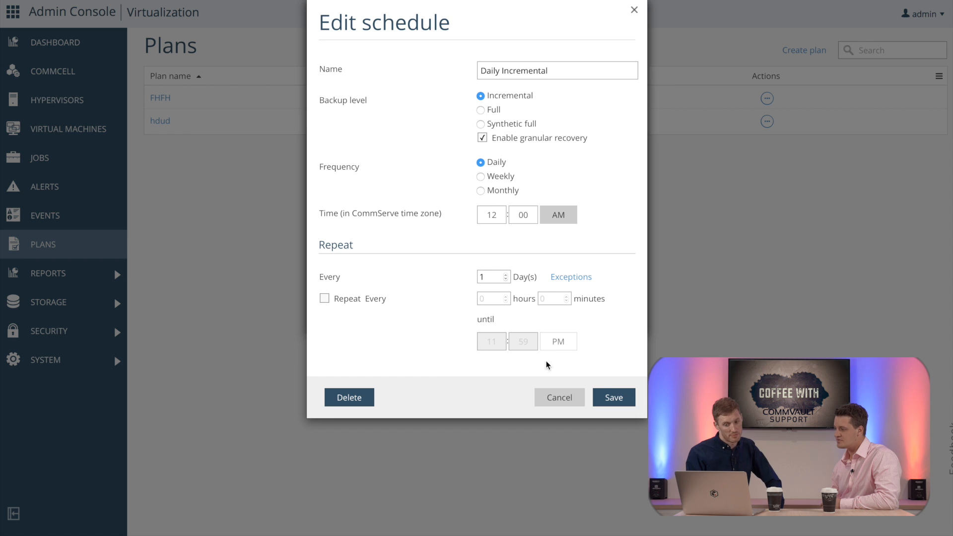
mouse_move(614, 397)
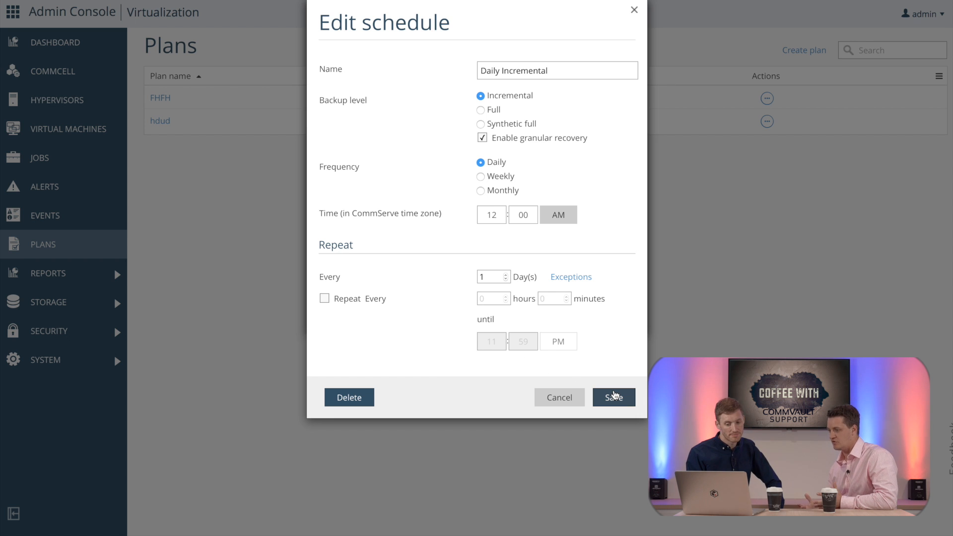
click(613, 397)
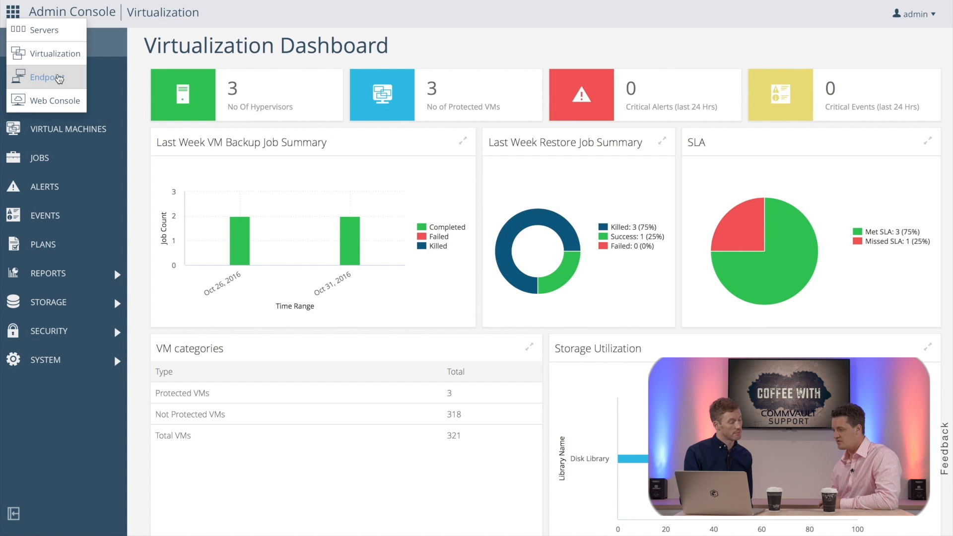
Switch to Endpoint, view WillsLaptop in Devices, and return to the dashboard.
click(46, 77)
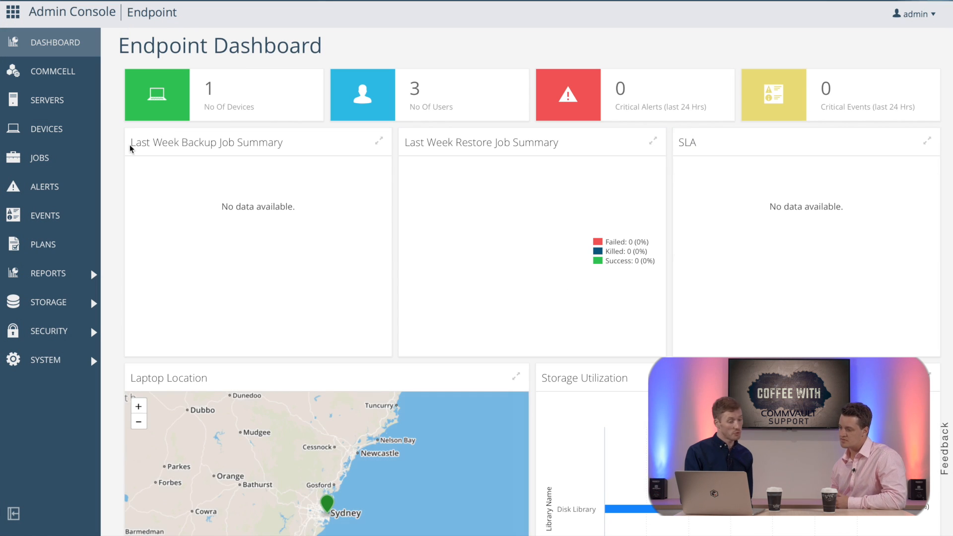
scroll(down, 3)
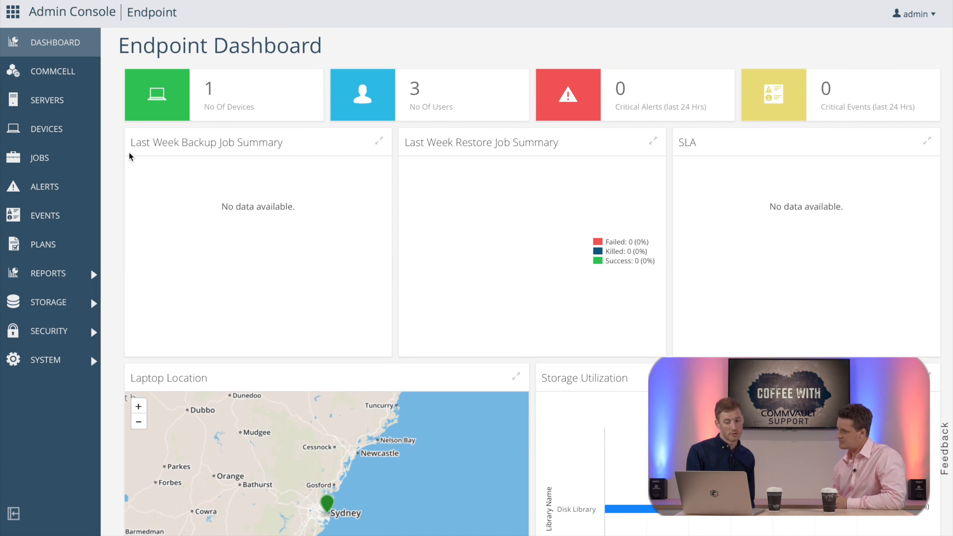
click(46, 128)
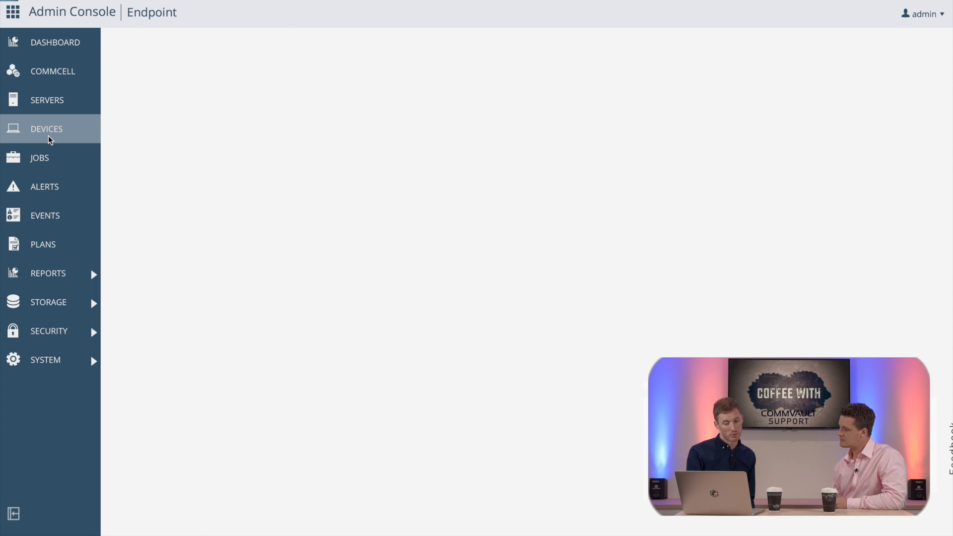
click(46, 128)
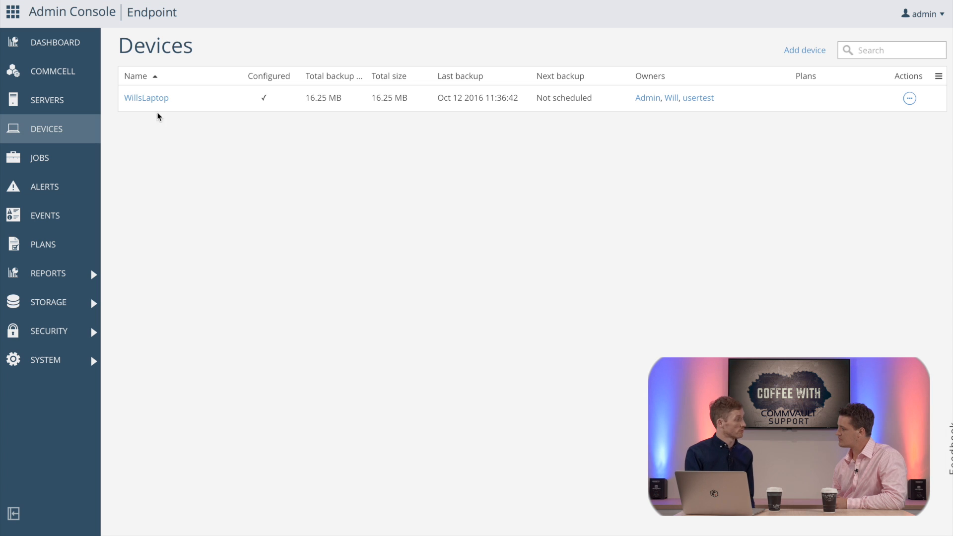
mouse_move(159, 138)
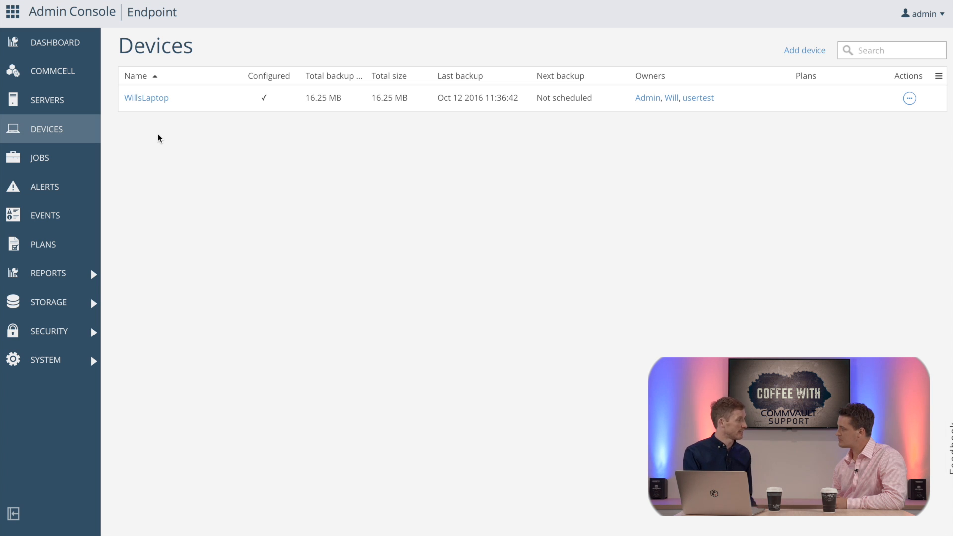
click(54, 42)
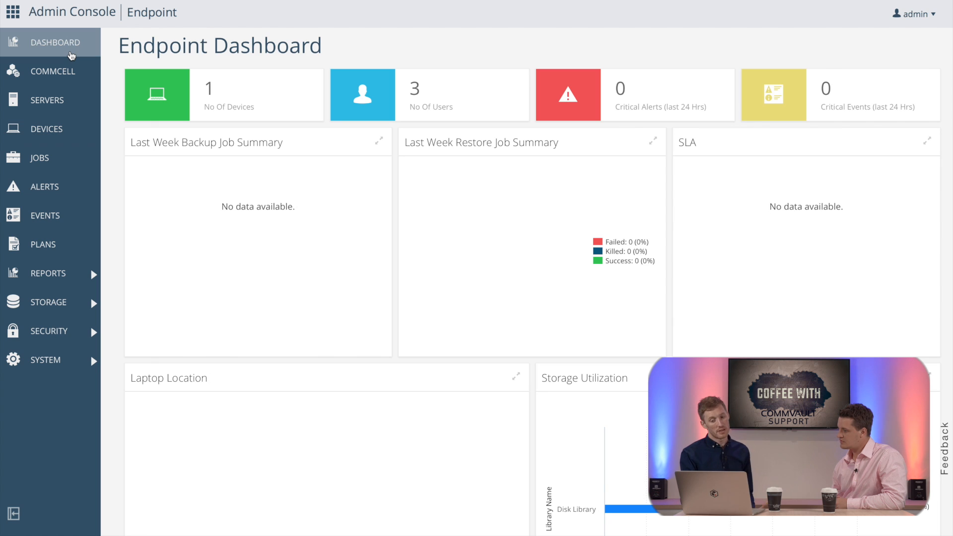